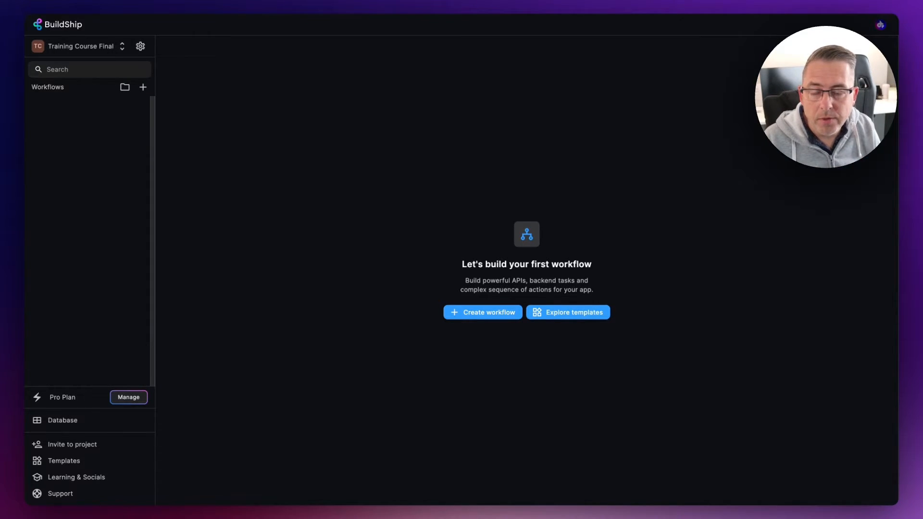
mouse_move(640, 321)
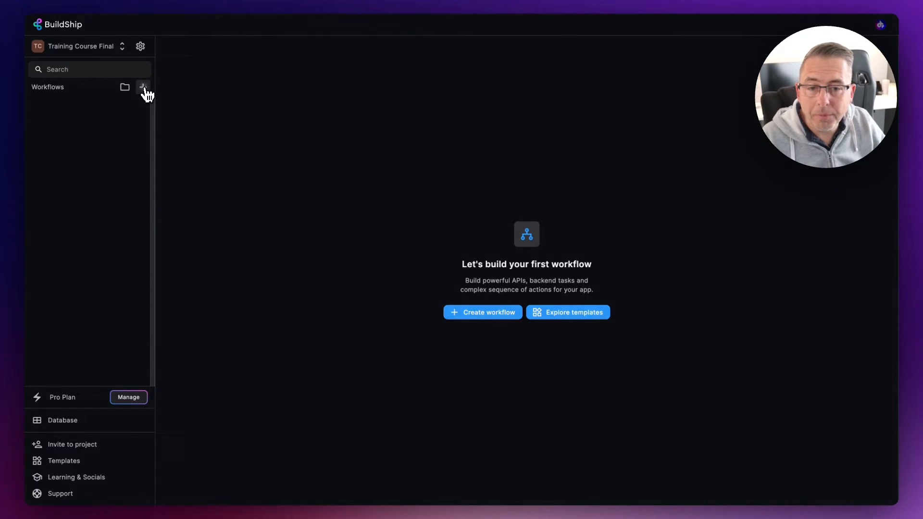
Start a new workflow and enter the name 'My First Workflow'
left_click(144, 87)
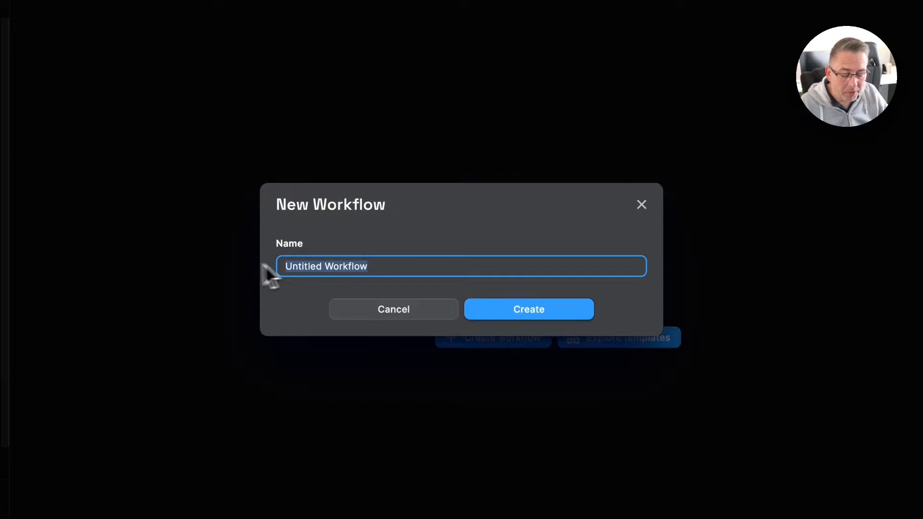
type("My First W")
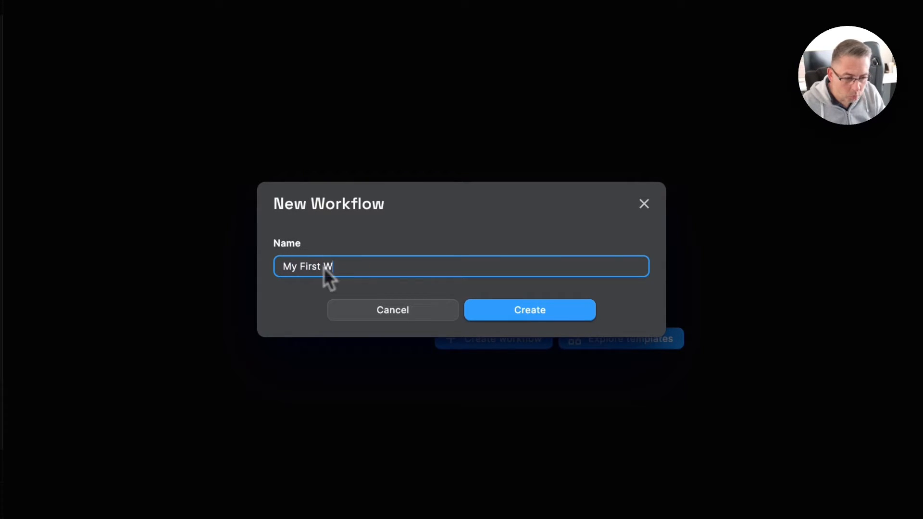
type("orkflow")
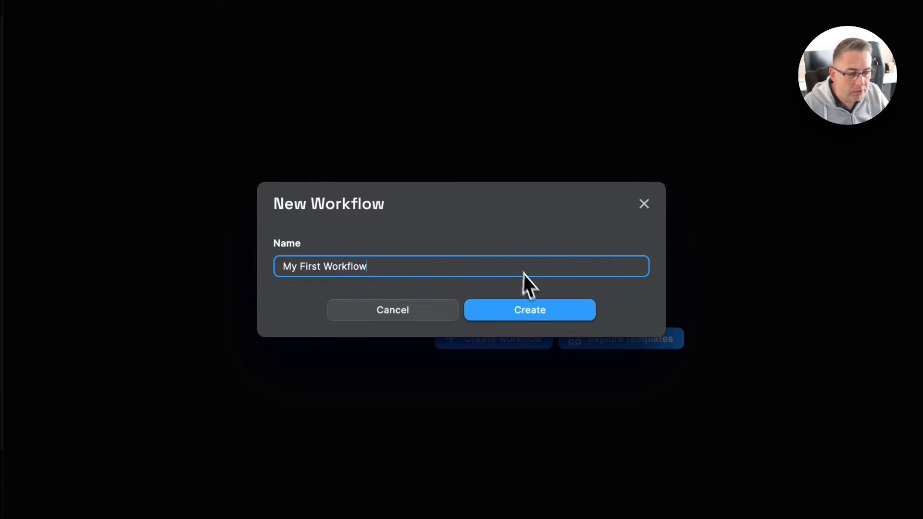
Confirm creation of the 'My First Workflow' workflow
left_click(529, 310)
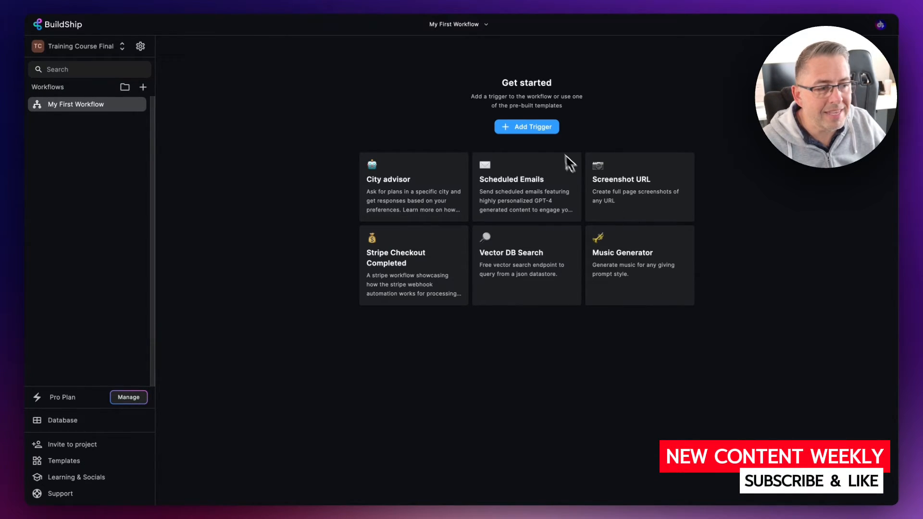
Open the Add Trigger dialog and scroll through the trigger types
left_click(526, 127)
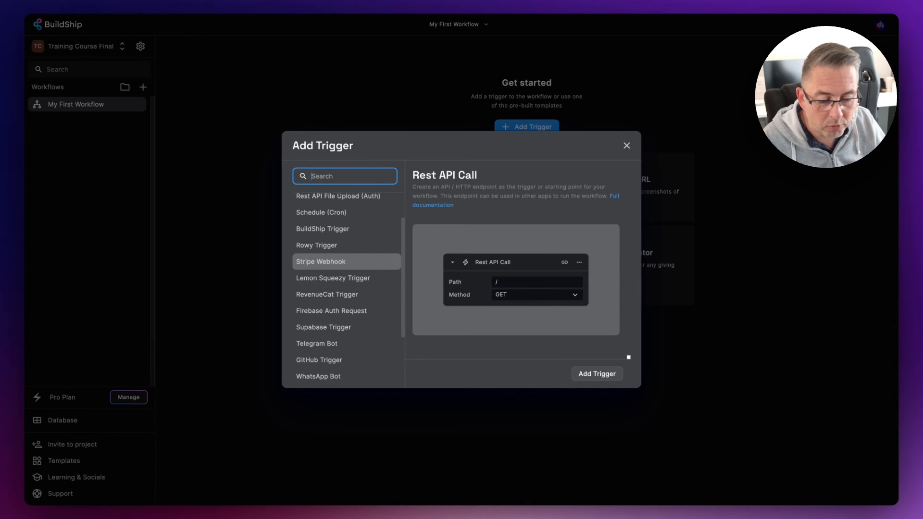
scroll("down", 3)
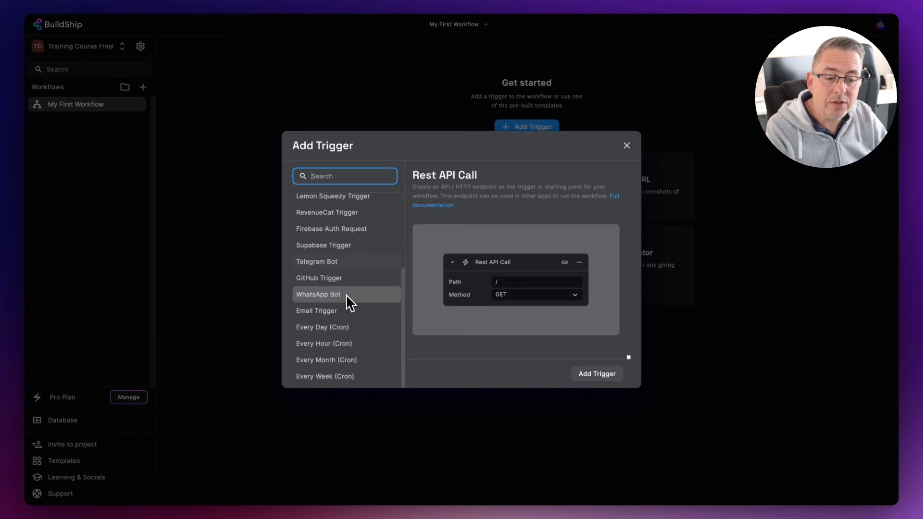
mouse_move(352, 306)
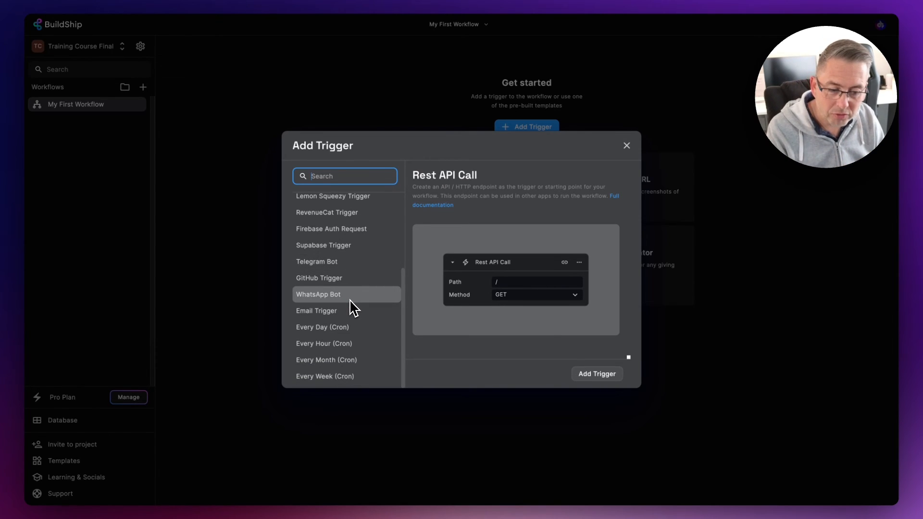